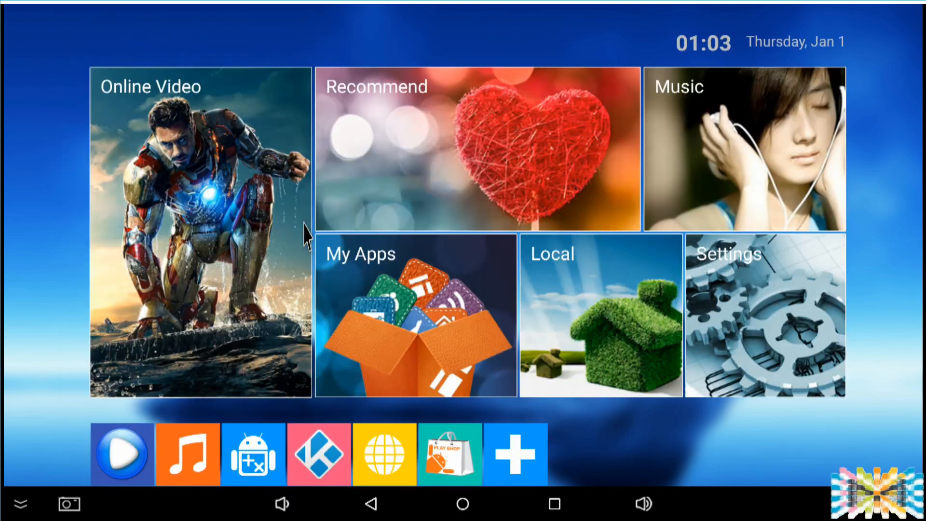
Launch RebootManager from My Apps and review its settings, all six reboot options enabled
{"action": "left_click", "coordinate": [417, 315]}
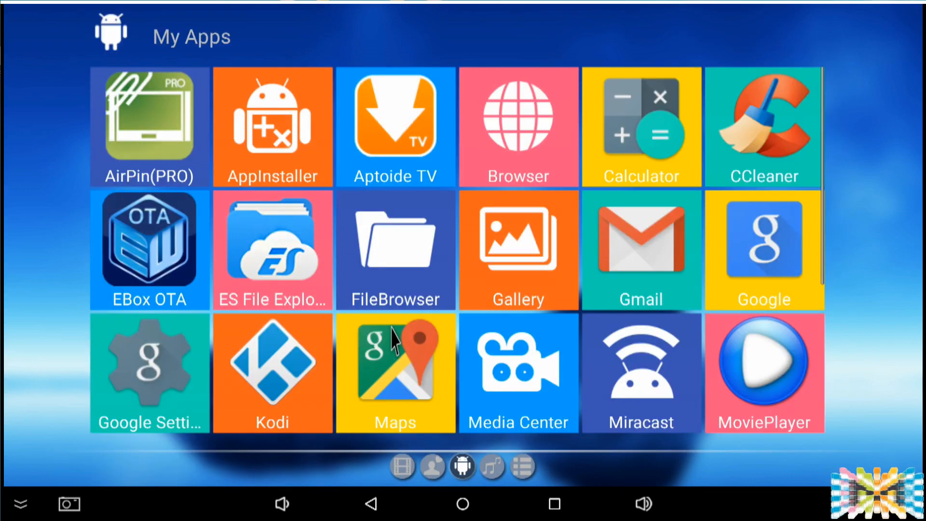
{"action": "mouse_move", "coordinate": [576, 259]}
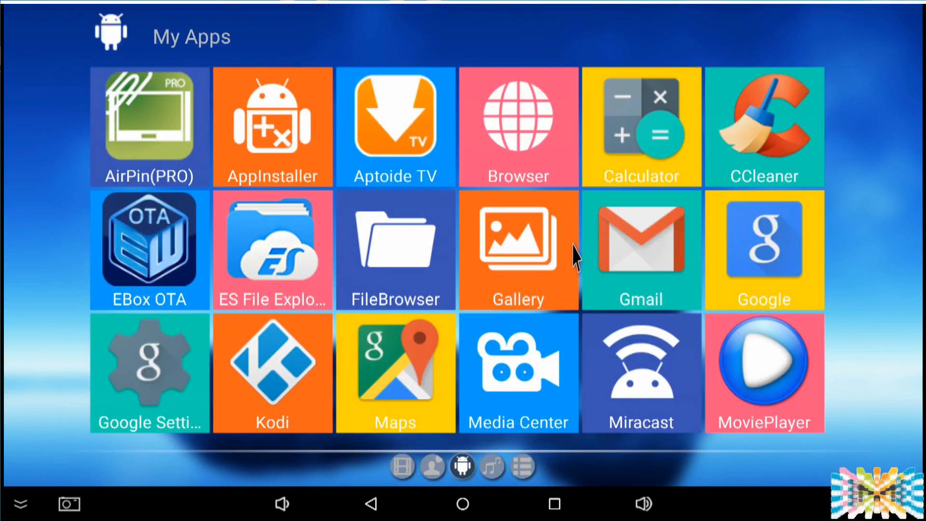
{"action": "scroll", "scroll_direction": "down", "scroll_amount": 3}
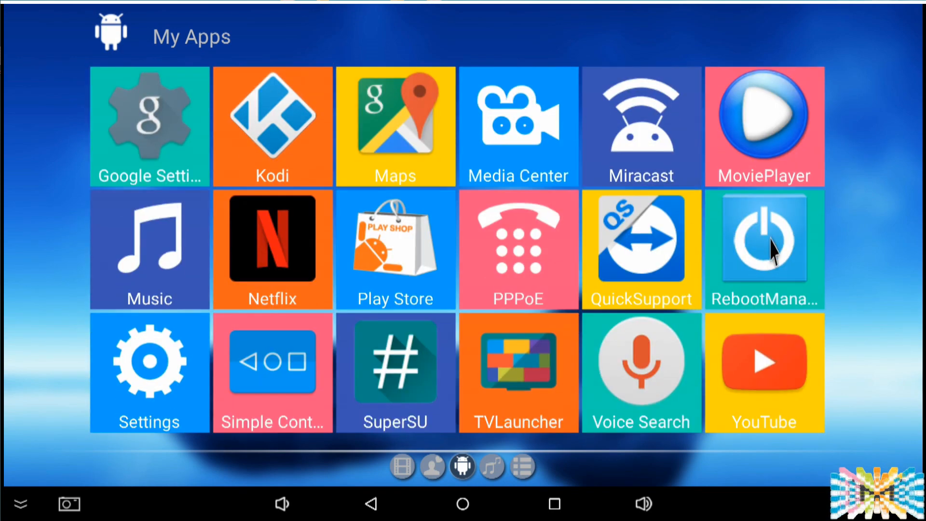
{"action": "left_click", "coordinate": [762, 244]}
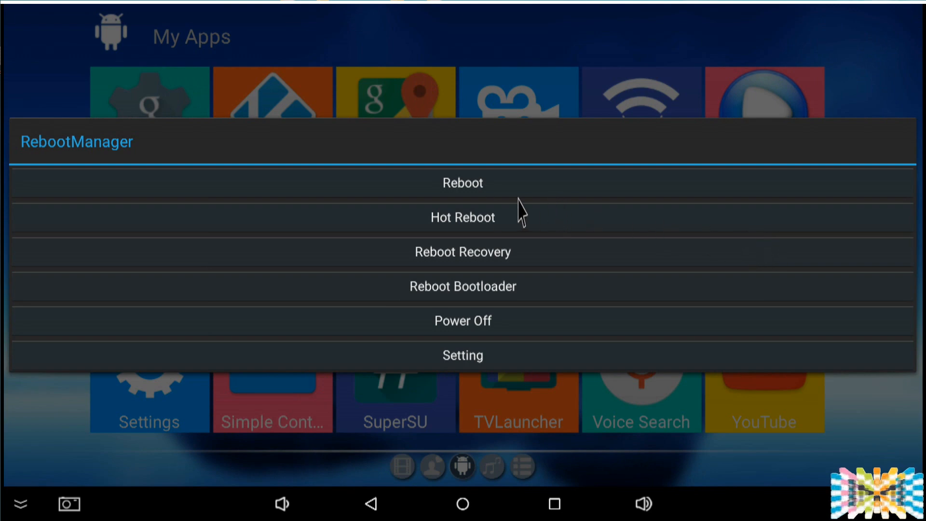
{"action": "mouse_move", "coordinate": [504, 231]}
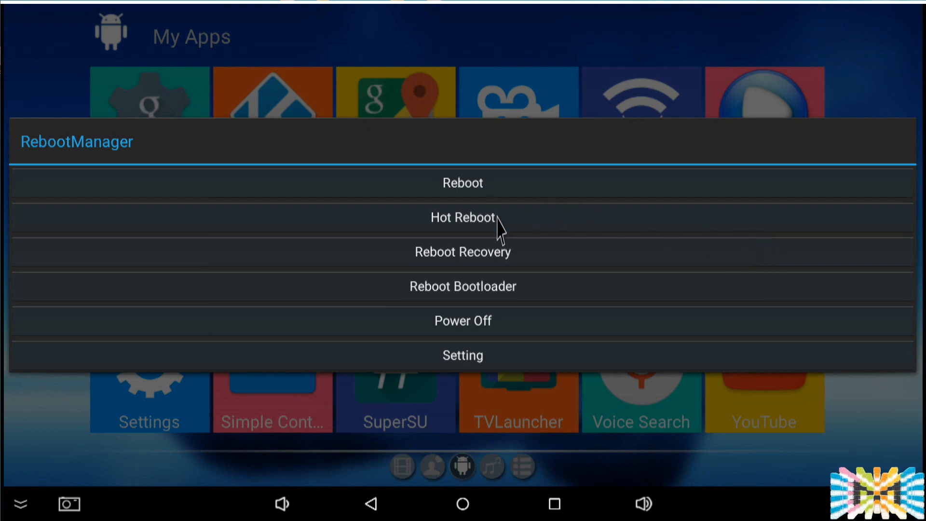
{"action": "mouse_move", "coordinate": [498, 277]}
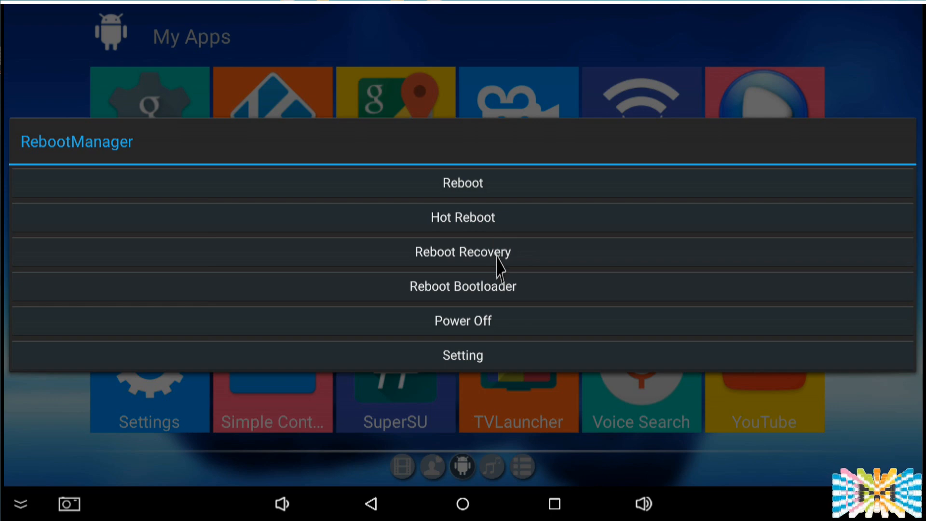
{"action": "mouse_move", "coordinate": [514, 317]}
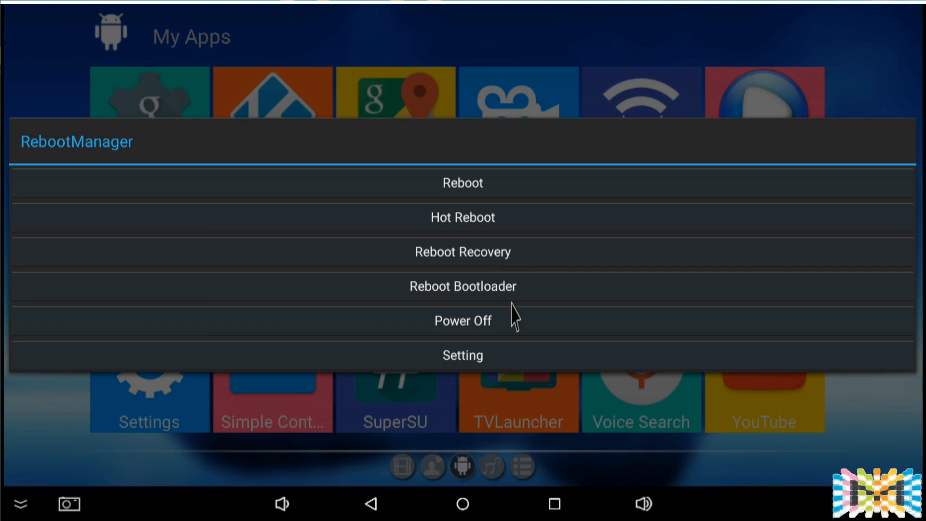
{"action": "mouse_move", "coordinate": [498, 330]}
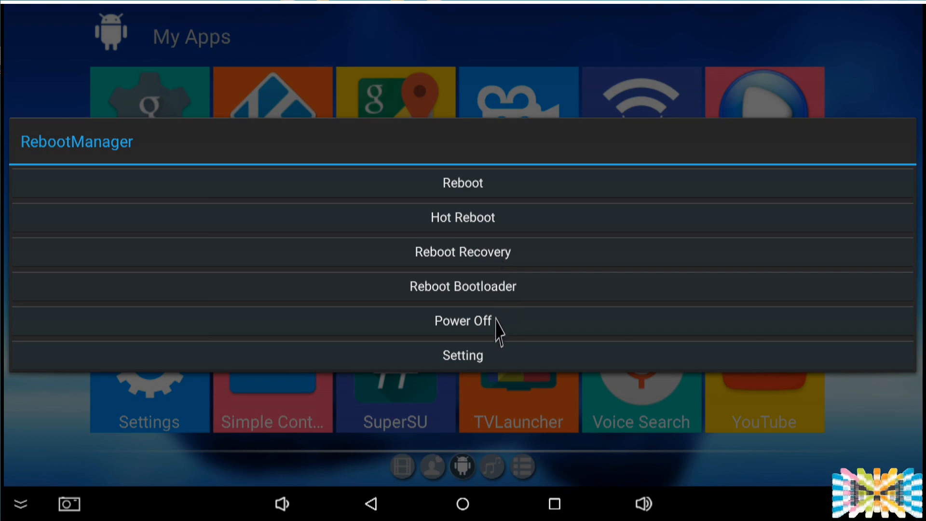
{"action": "left_click", "coordinate": [462, 355]}
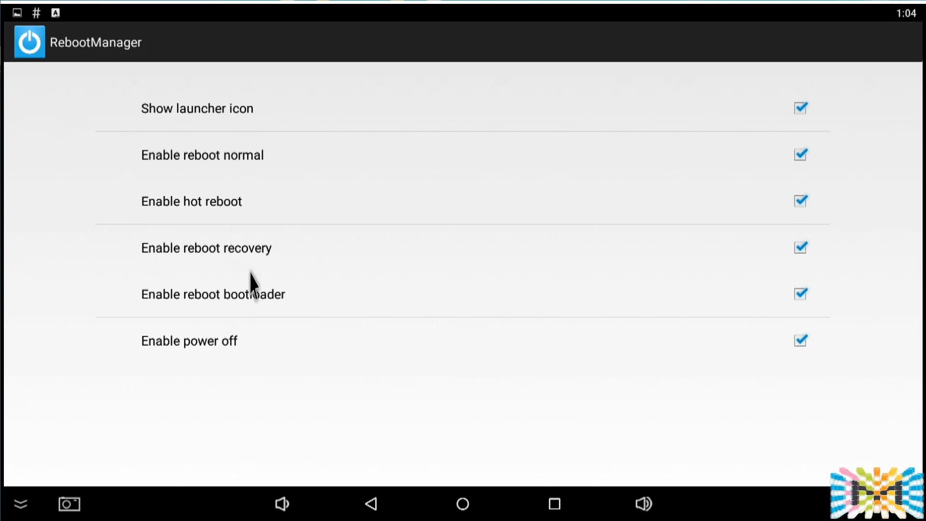
{"action": "mouse_move", "coordinate": [263, 167]}
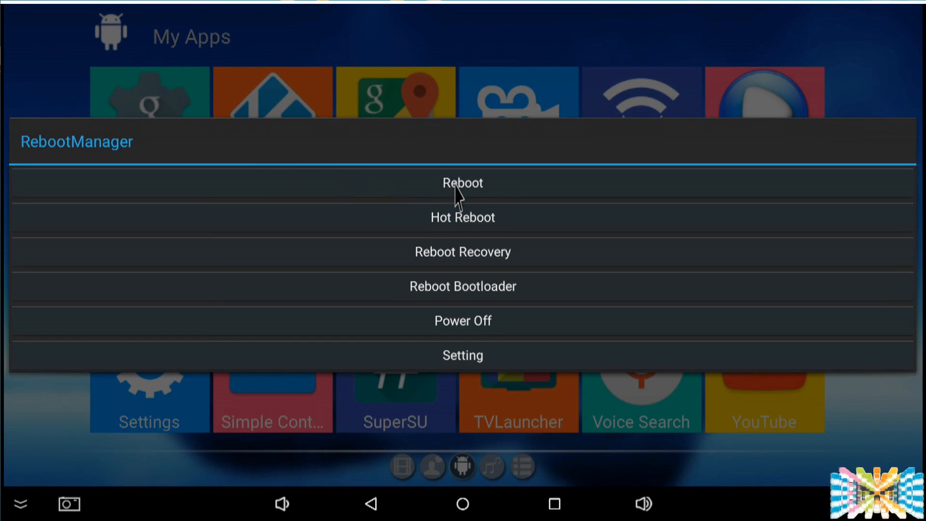
Perform a normal Reboot and confirm Yes on the Warning dialog
{"action": "left_click", "coordinate": [462, 182]}
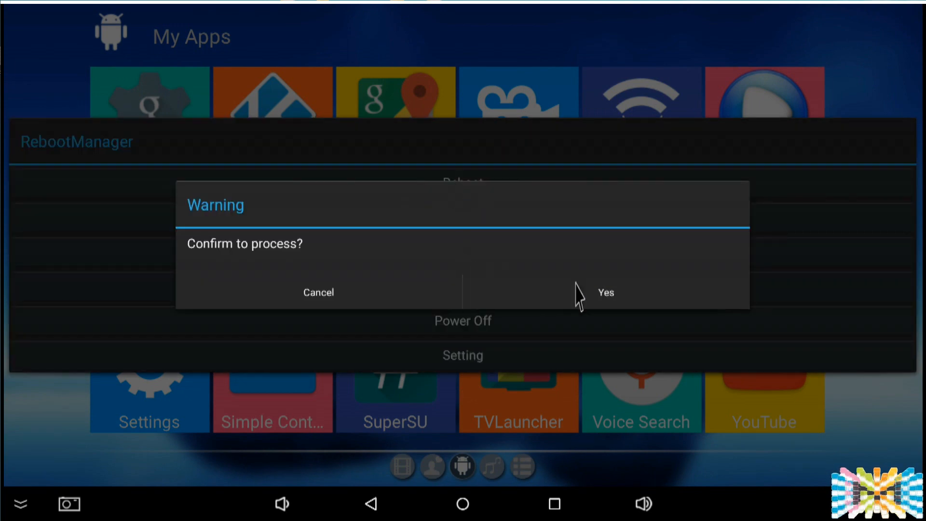
{"action": "left_click", "coordinate": [606, 292]}
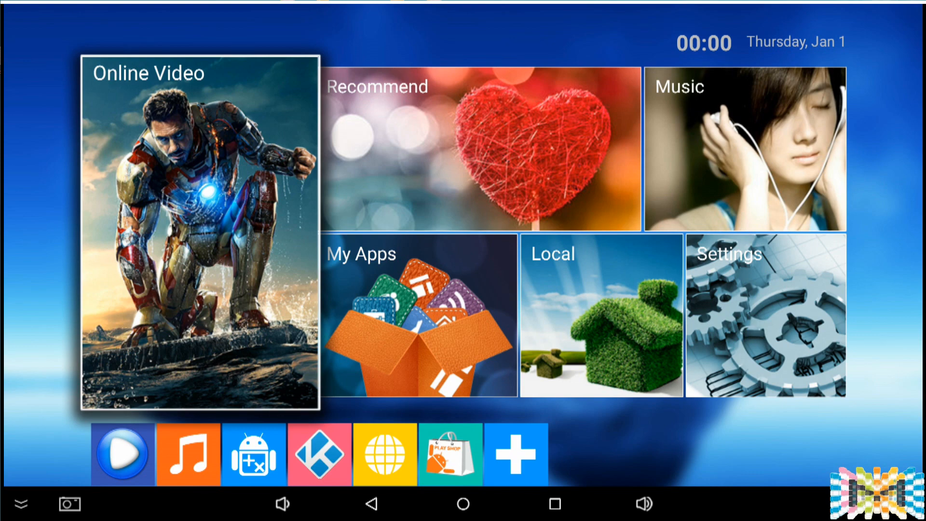
{"action": "mouse_move", "coordinate": [472, 351]}
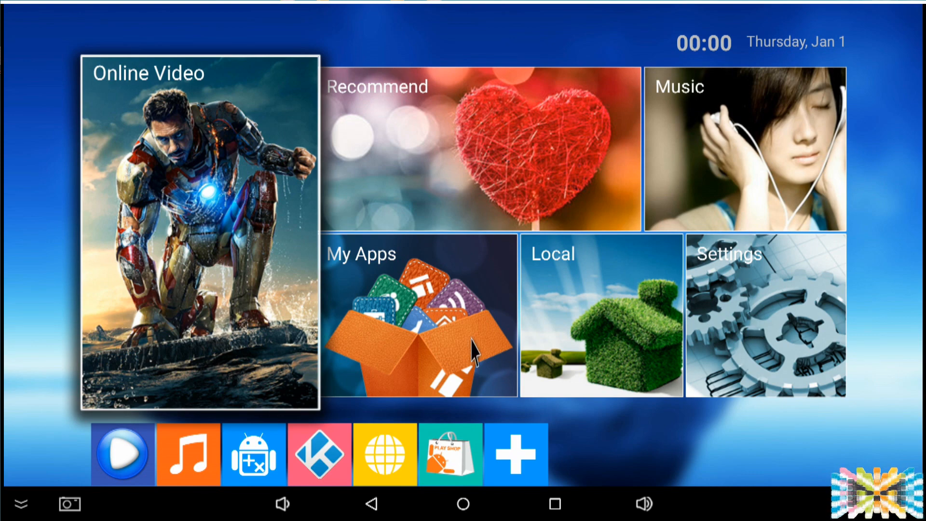
Relaunch RebootManager from My Apps and perform a confirmed Hot Reboot
{"action": "left_click", "coordinate": [419, 316]}
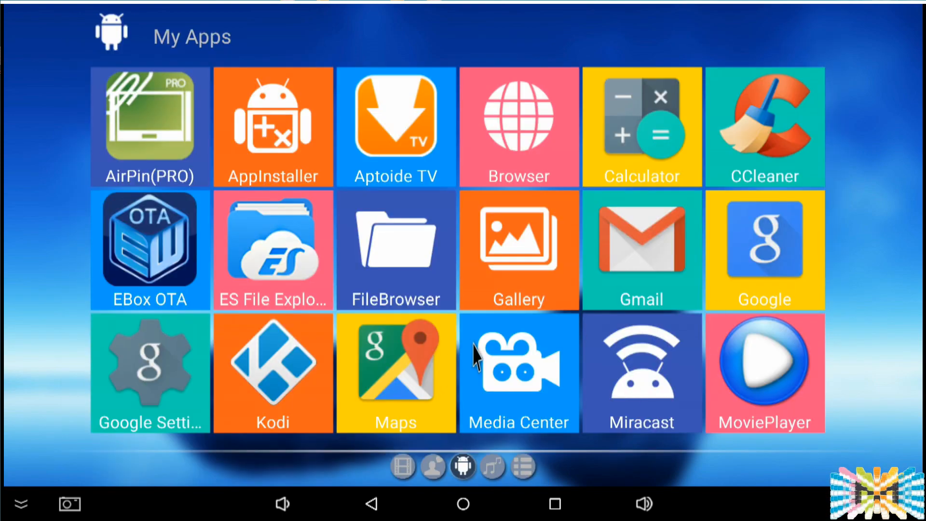
{"action": "scroll", "scroll_direction": "down", "scroll_amount": 3}
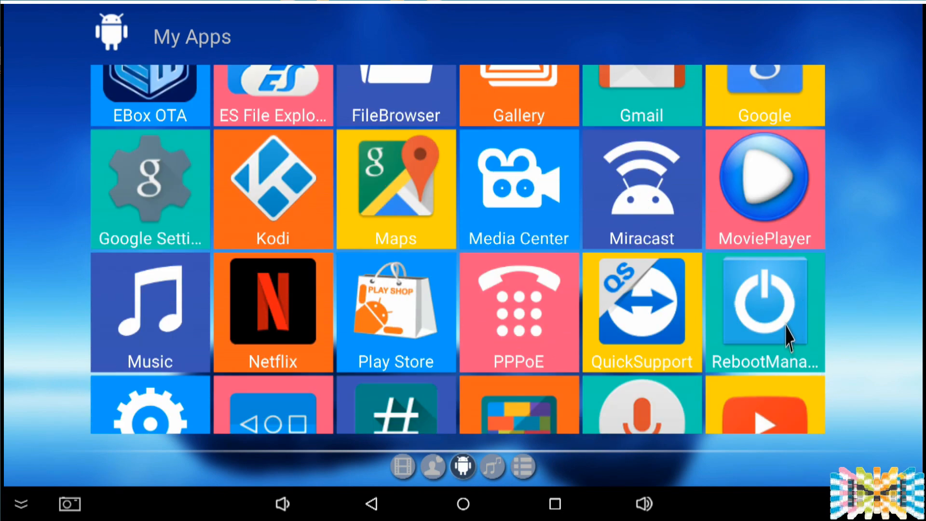
{"action": "left_click", "coordinate": [763, 301]}
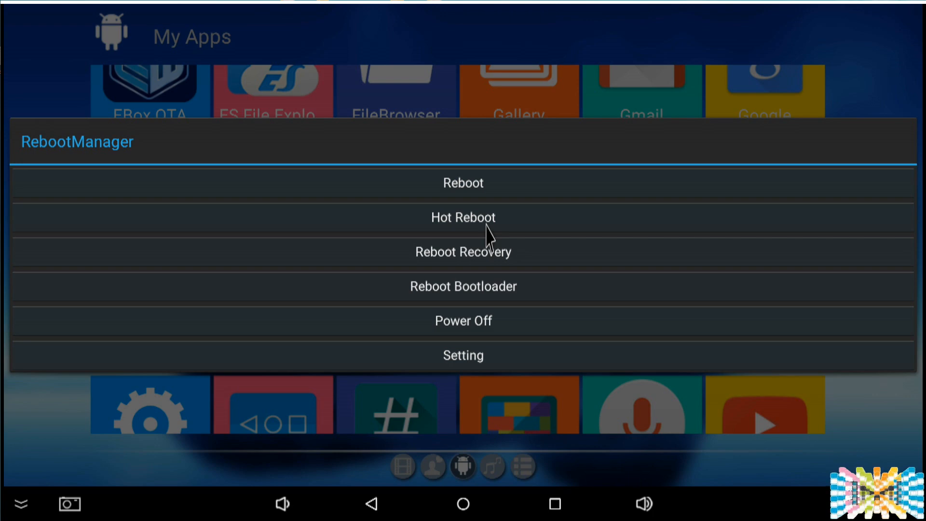
{"action": "left_click", "coordinate": [462, 217]}
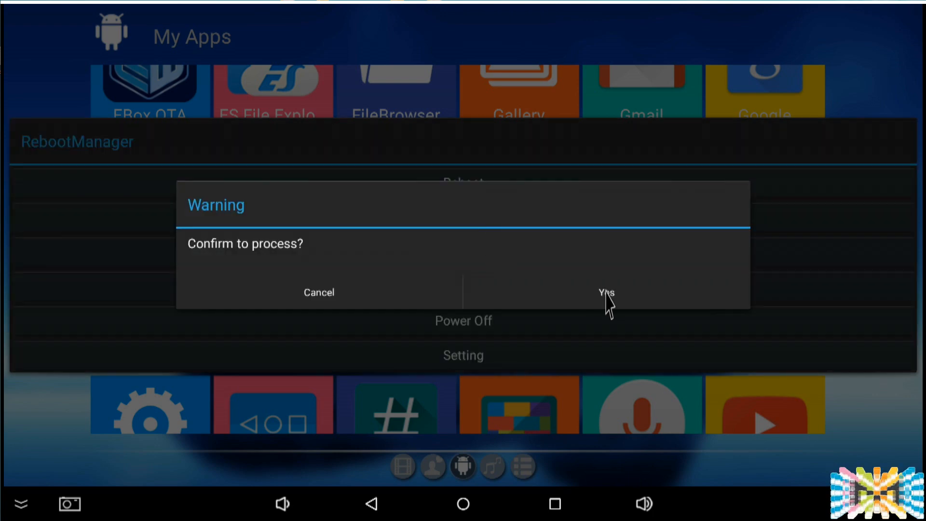
{"action": "left_click", "coordinate": [606, 292]}
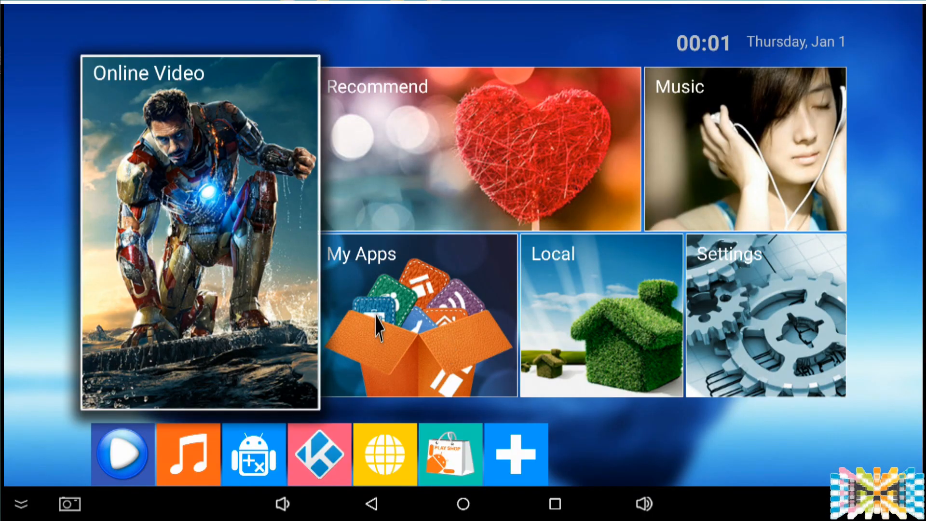
Relaunch RebootManager and confirm Reboot Recovery, landing in Android system recovery
{"action": "left_click", "coordinate": [419, 314]}
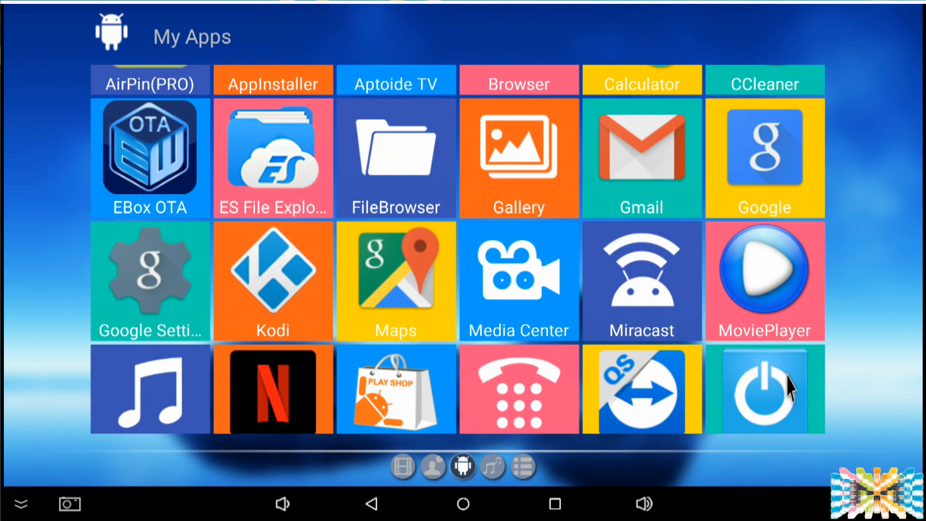
{"action": "left_click", "coordinate": [764, 388]}
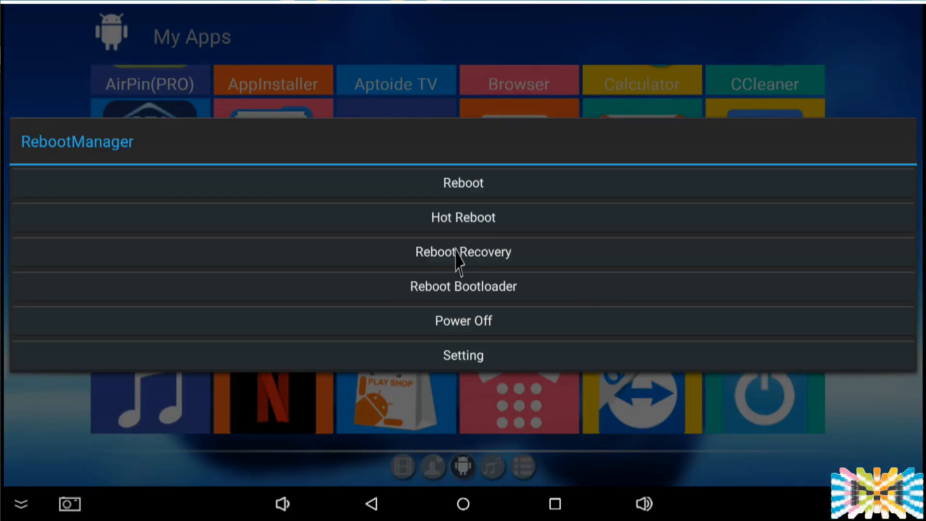
{"action": "left_click", "coordinate": [463, 252]}
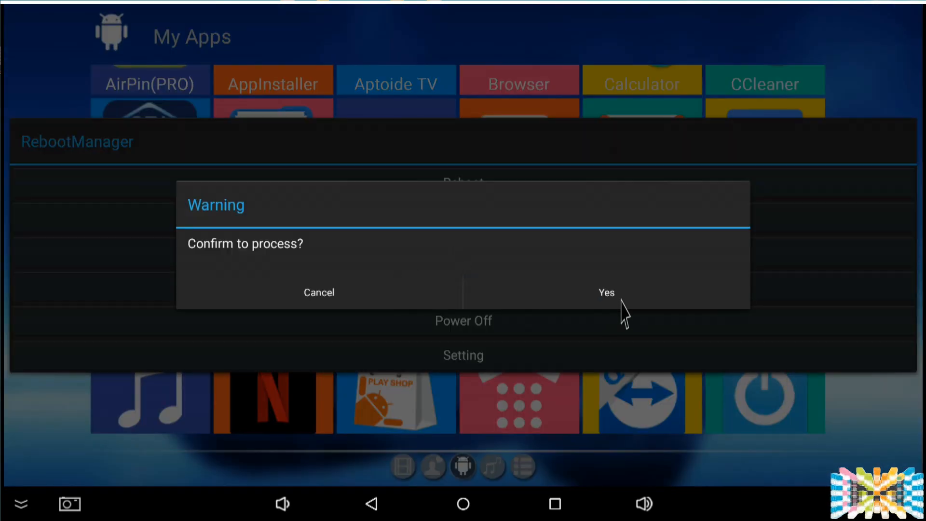
{"action": "left_click", "coordinate": [605, 291]}
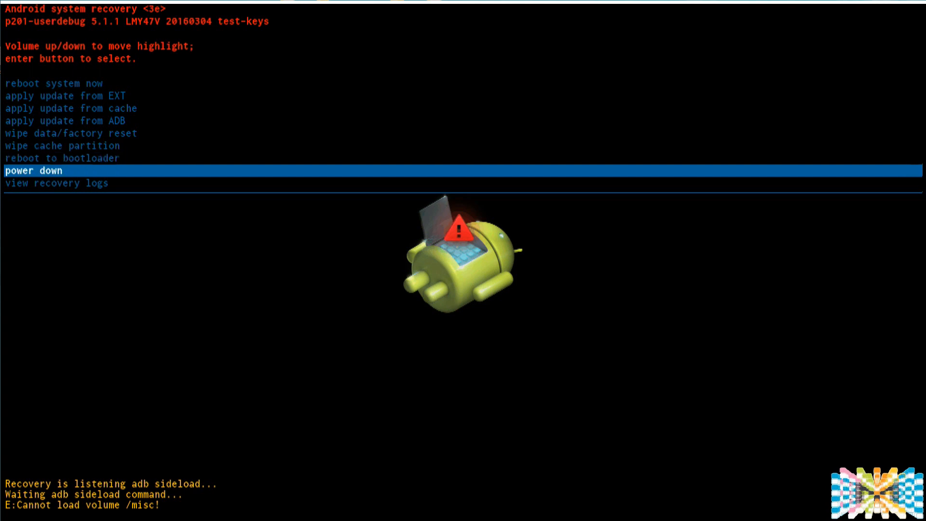
Navigate the recovery menu with volume keys to reboot system now
{"action": "key", "text": "VolumeDown"}
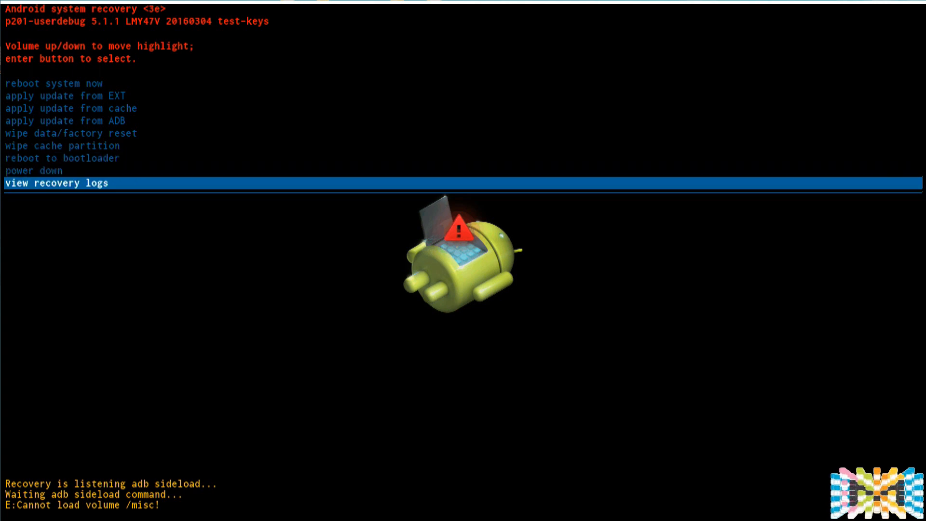
{"action": "key", "text": "VolumeUp"}
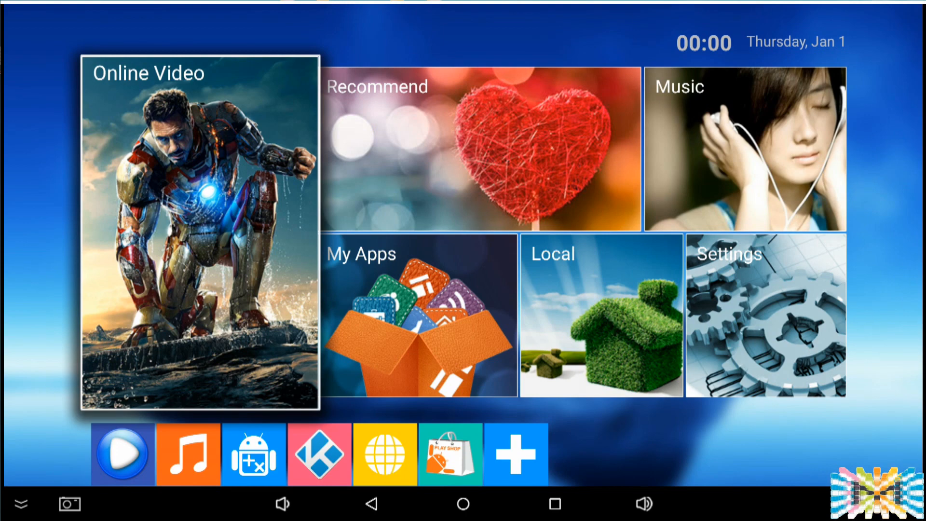
{"action": "mouse_move", "coordinate": [489, 349]}
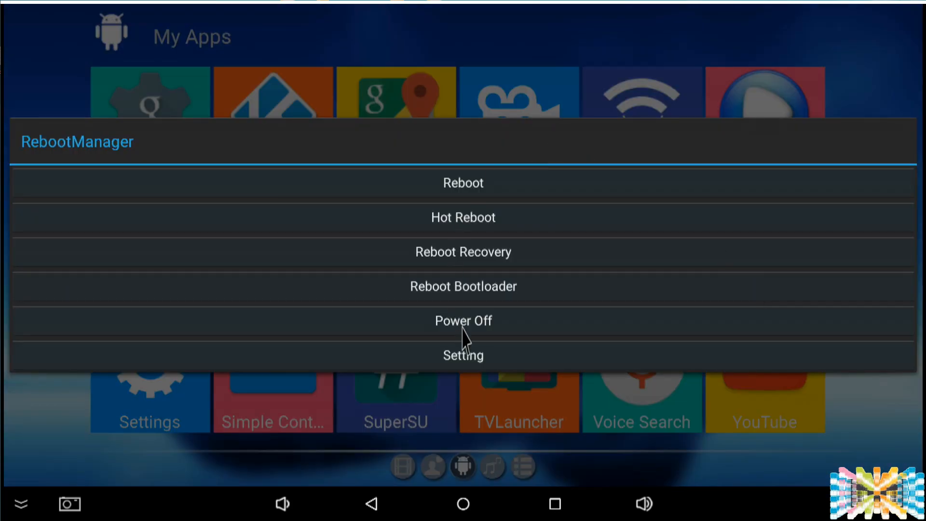
{"action": "mouse_move", "coordinate": [490, 389]}
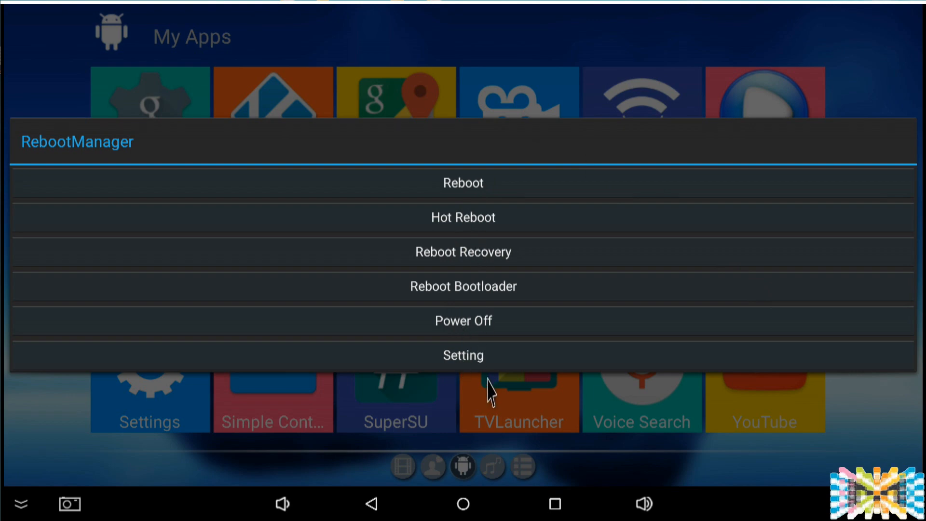
Dismiss the reopened RebootManager menu, returning to the My Apps grid
{"action": "left_click", "coordinate": [463, 354]}
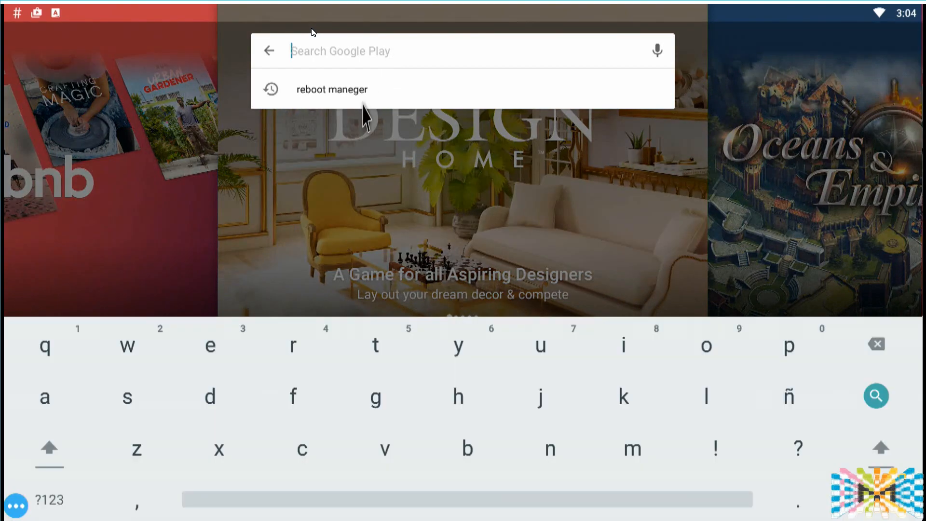
Install Reboot Manager (*ROOT*) from the 'reboot maneger' Play search and return Home
{"action": "left_click", "coordinate": [331, 89]}
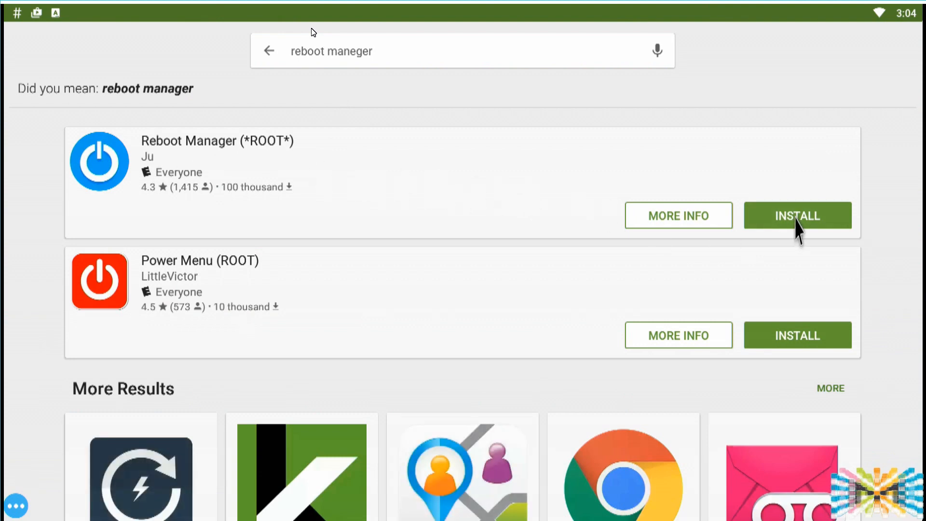
{"action": "left_click", "coordinate": [798, 215]}
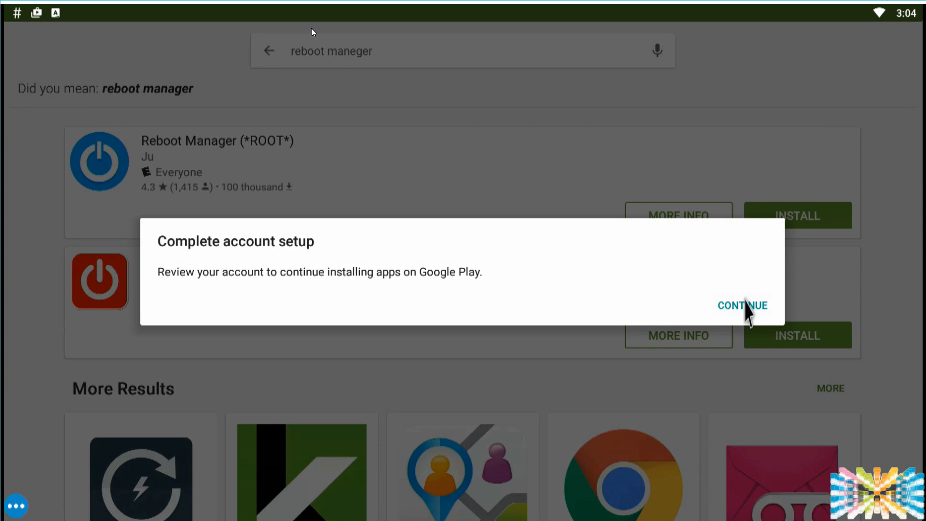
{"action": "left_click", "coordinate": [743, 306]}
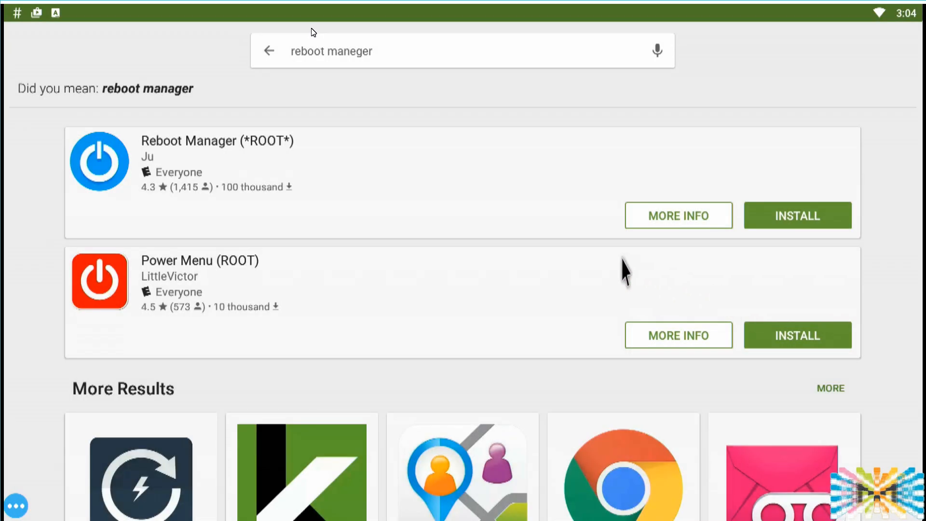
{"action": "left_click", "coordinate": [217, 141]}
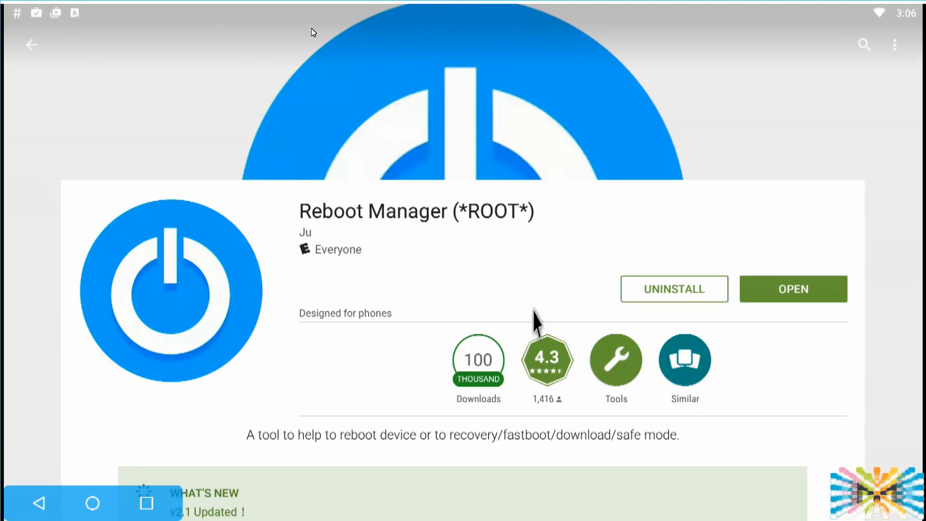
{"action": "mouse_move", "coordinate": [540, 325]}
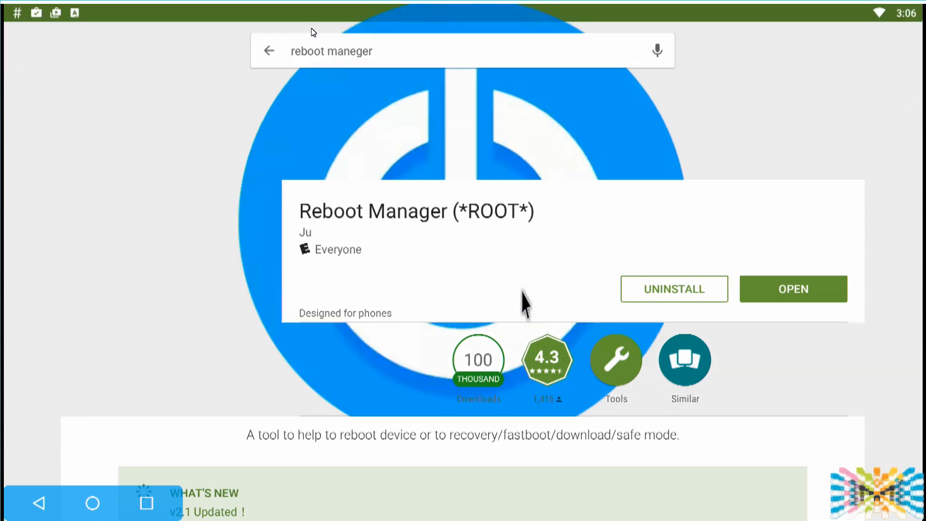
{"action": "left_click", "coordinate": [269, 51]}
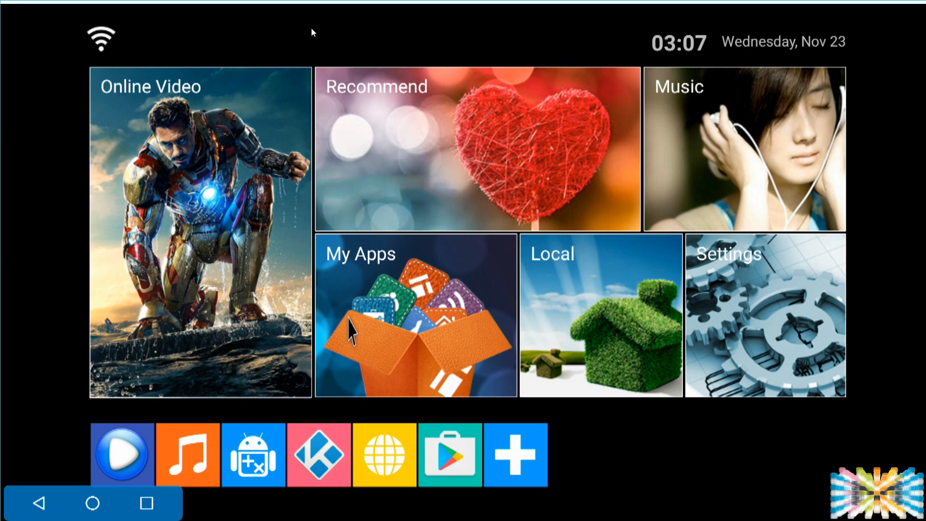
{"action": "mouse_move", "coordinate": [520, 515]}
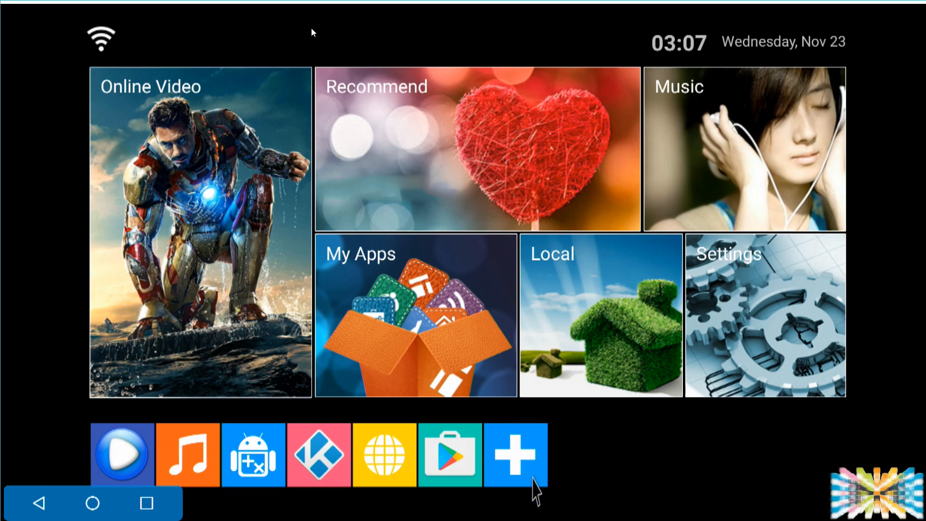
Pin Reboot Manager to the launcher home bar and launch it from the new power icon
{"action": "left_click", "coordinate": [514, 455]}
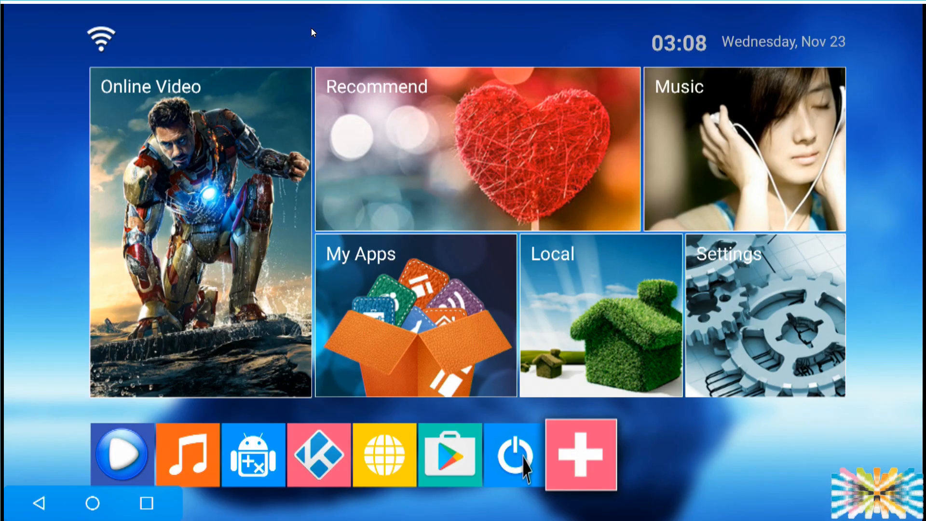
{"action": "left_click", "coordinate": [513, 454]}
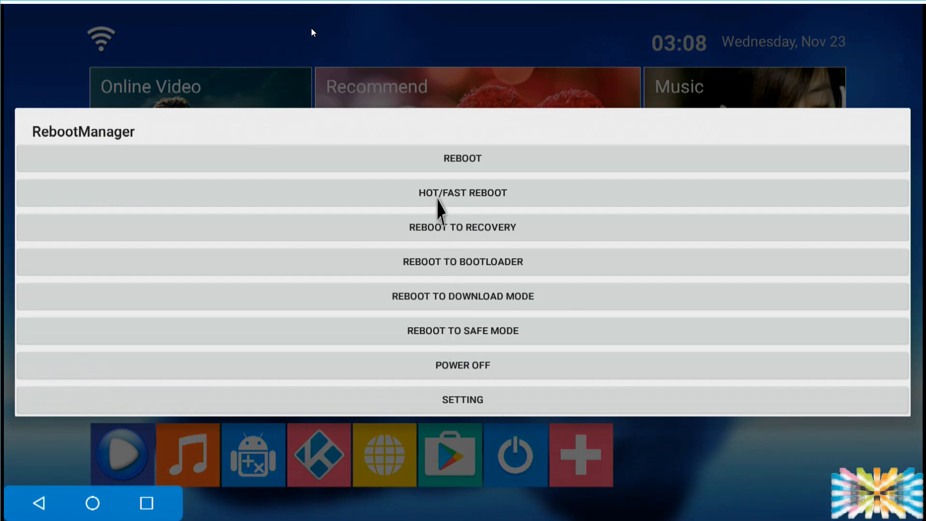
{"action": "mouse_move", "coordinate": [481, 414]}
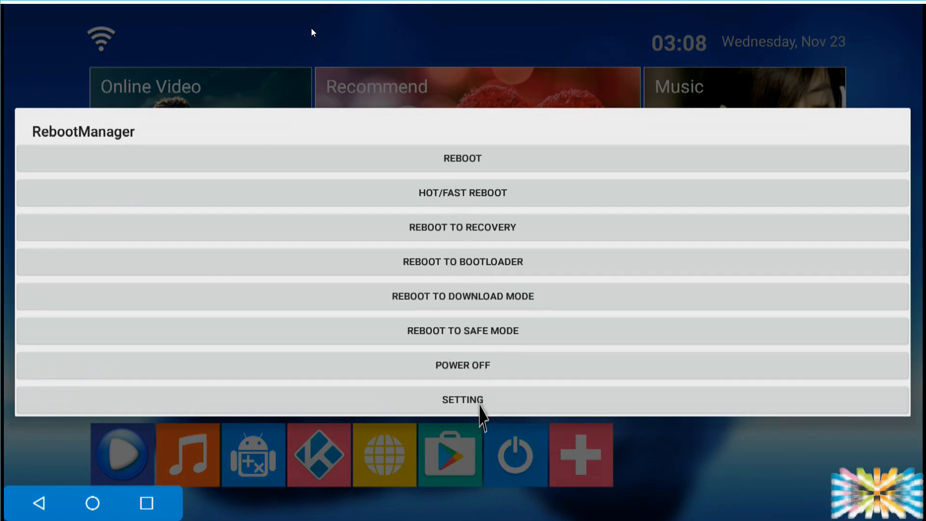
{"action": "mouse_move", "coordinate": [445, 172]}
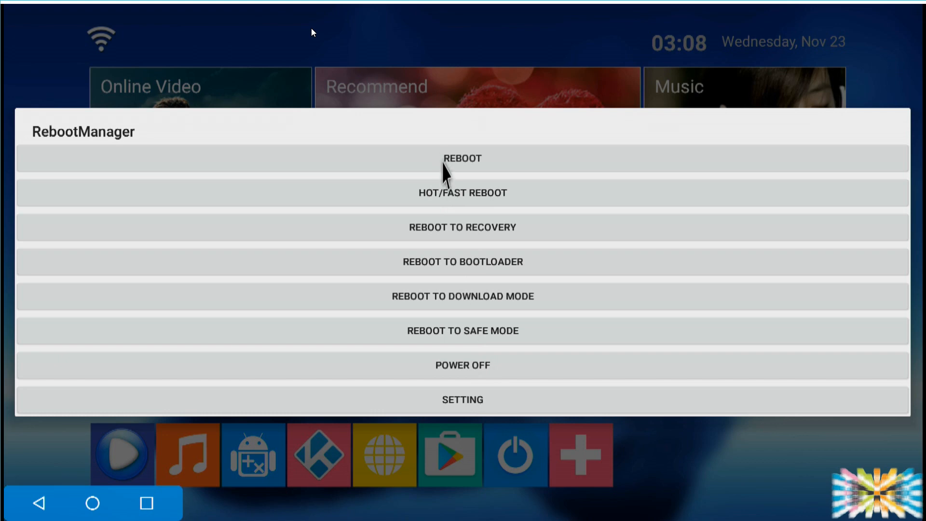
{"action": "mouse_move", "coordinate": [504, 393]}
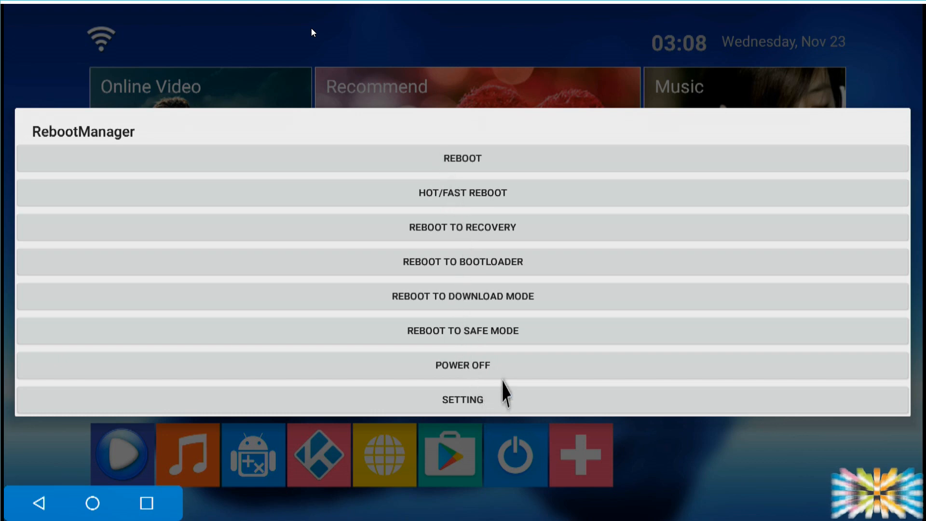
{"action": "mouse_move", "coordinate": [473, 167]}
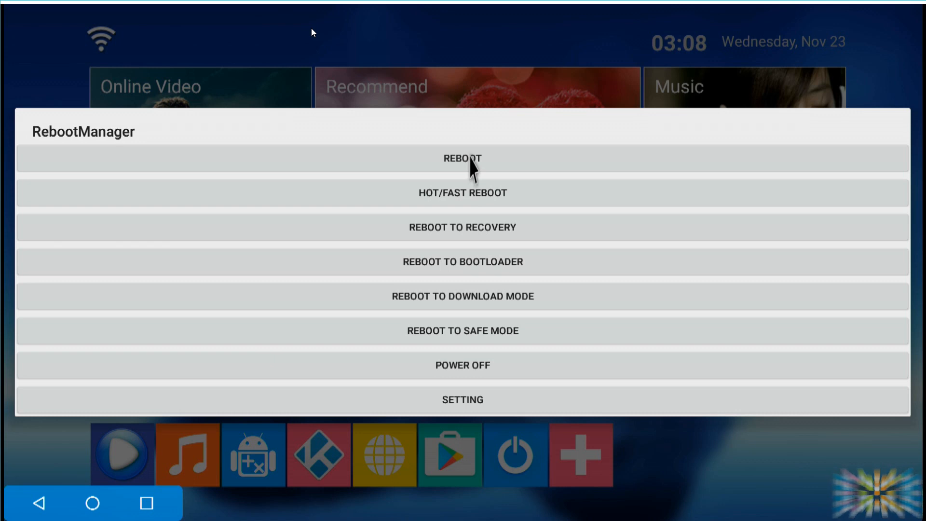
Choose REBOOT from the pinned Reboot Manager's menu to restart the box normally
{"action": "left_click", "coordinate": [462, 159]}
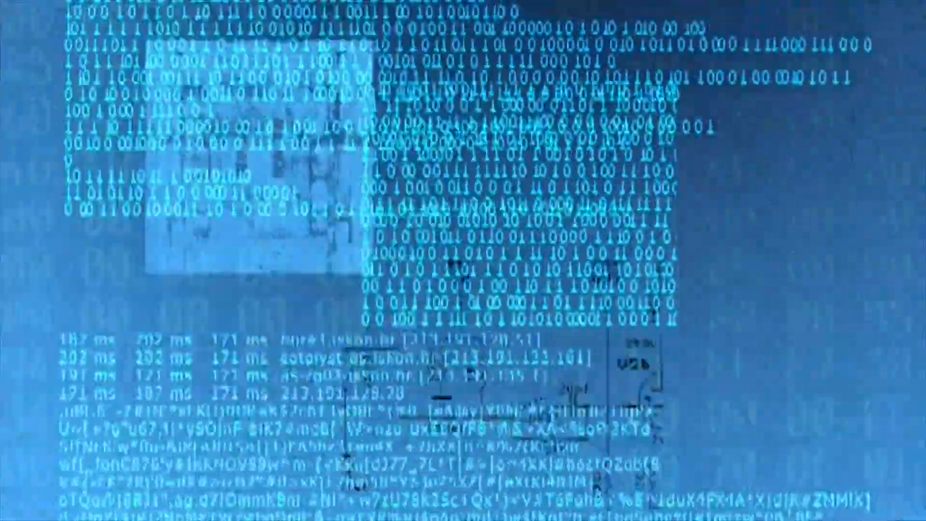